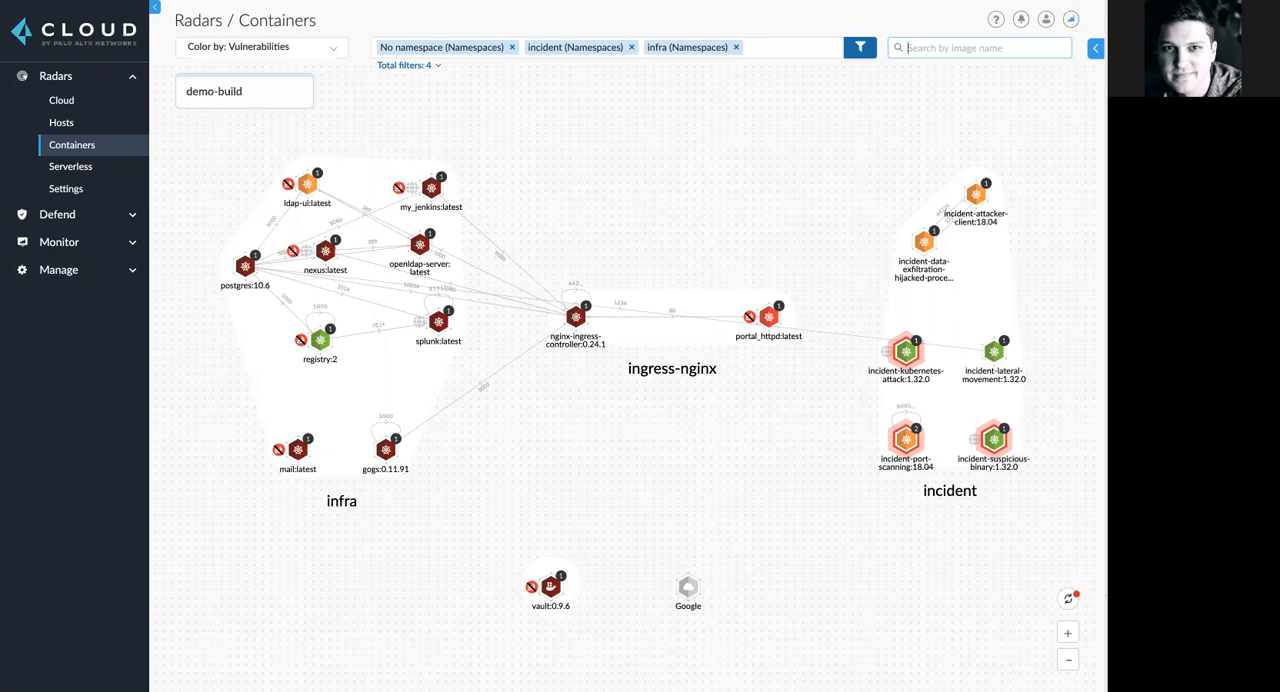
pyautogui.moveTo(244, 296)
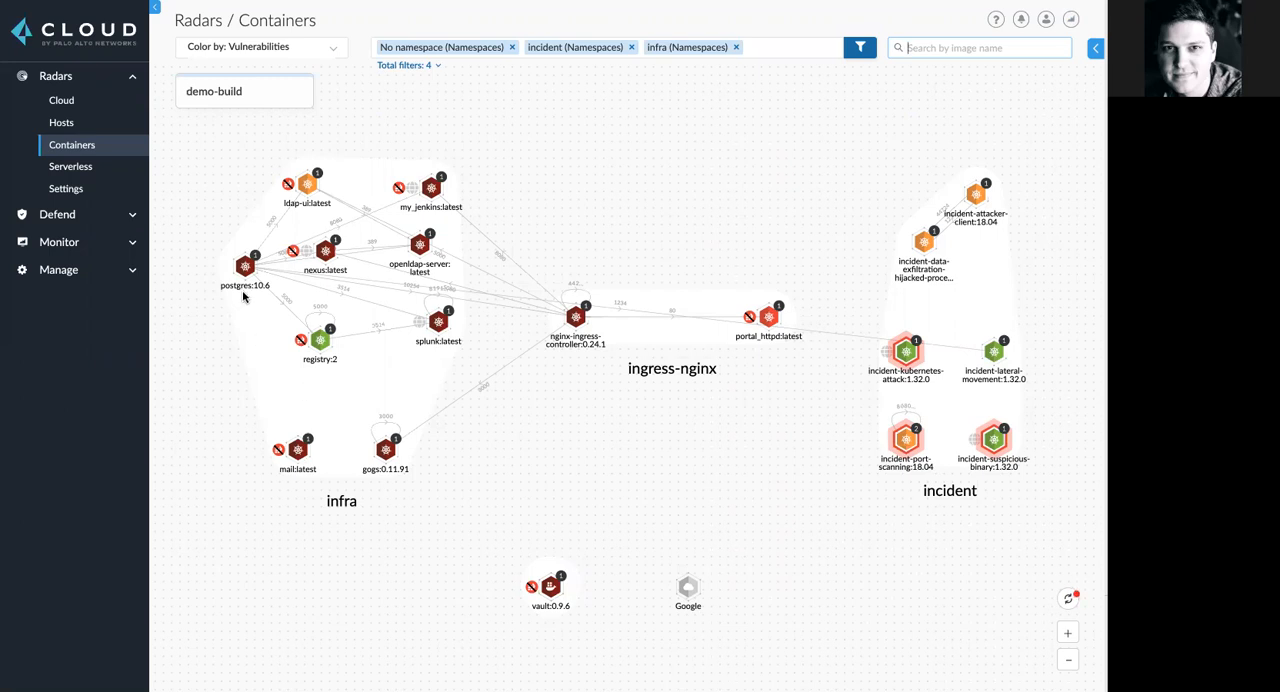
# Step: Review the postgres:10.6 image risk summary and dismiss its panel
pyautogui.click(244, 264)
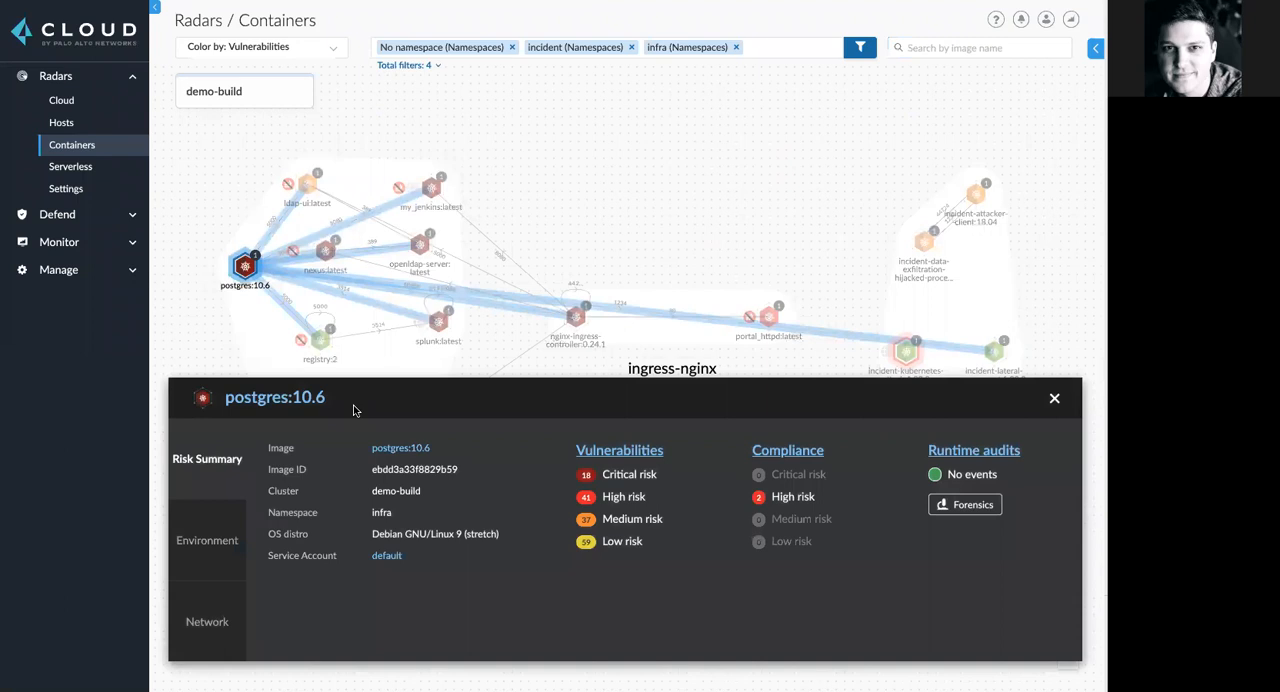
pyautogui.moveTo(1052, 400)
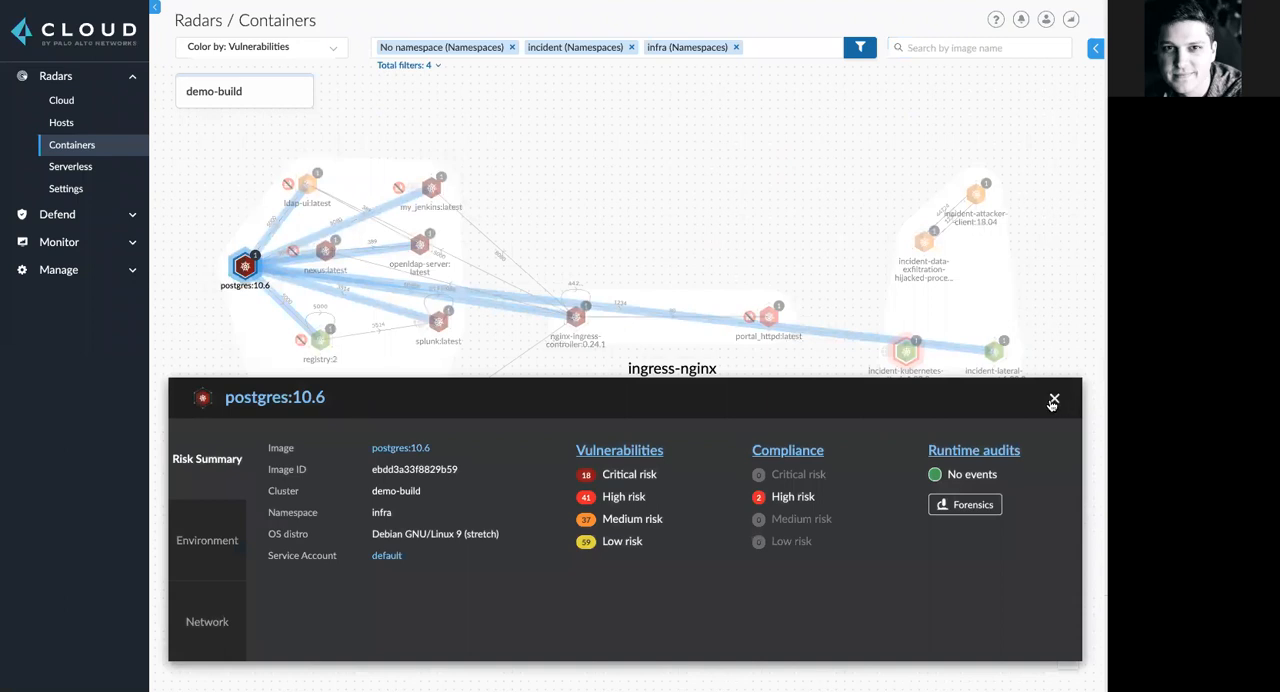
pyautogui.click(1052, 400)
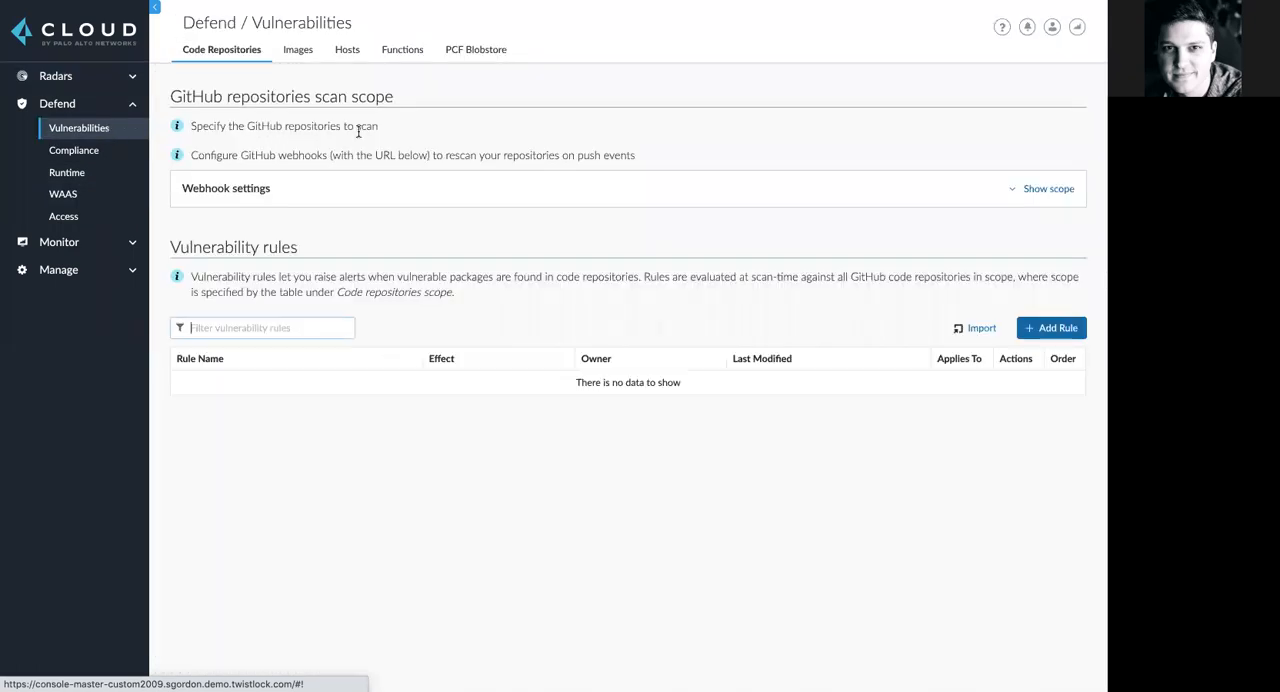
# Step: Reveal the GitHub scan scope entry covering two public repositories
pyautogui.click(1048, 188)
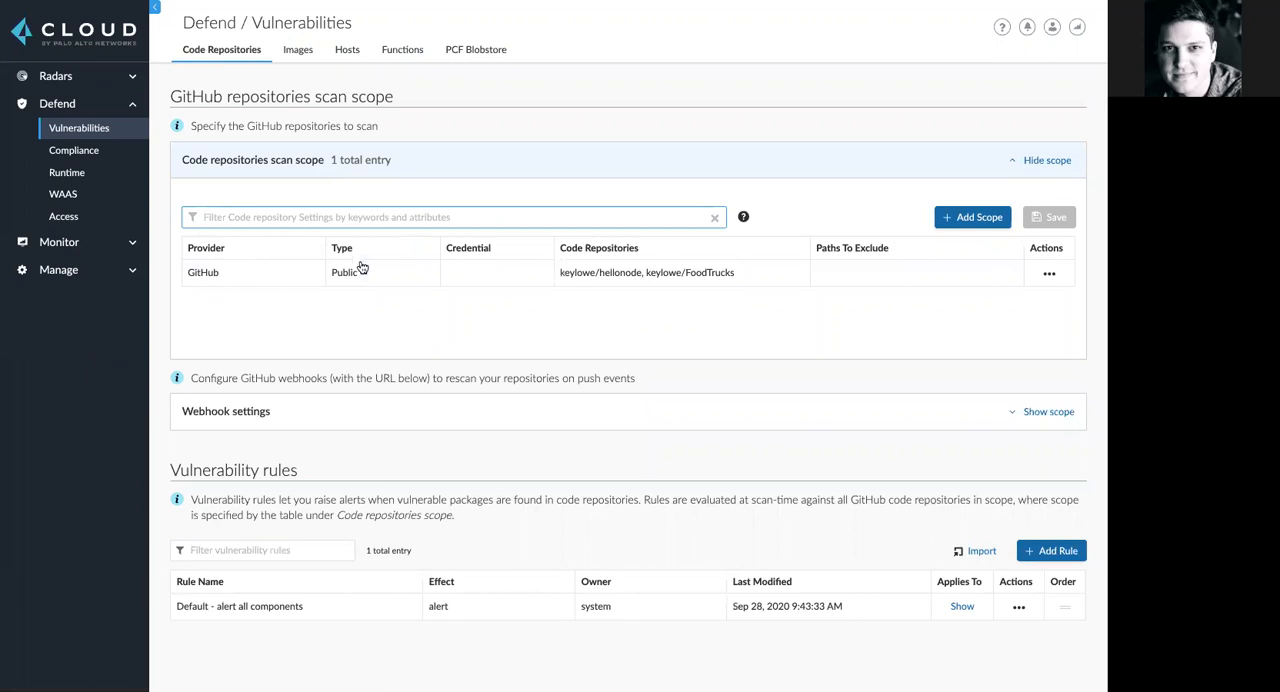
pyautogui.moveTo(340, 324)
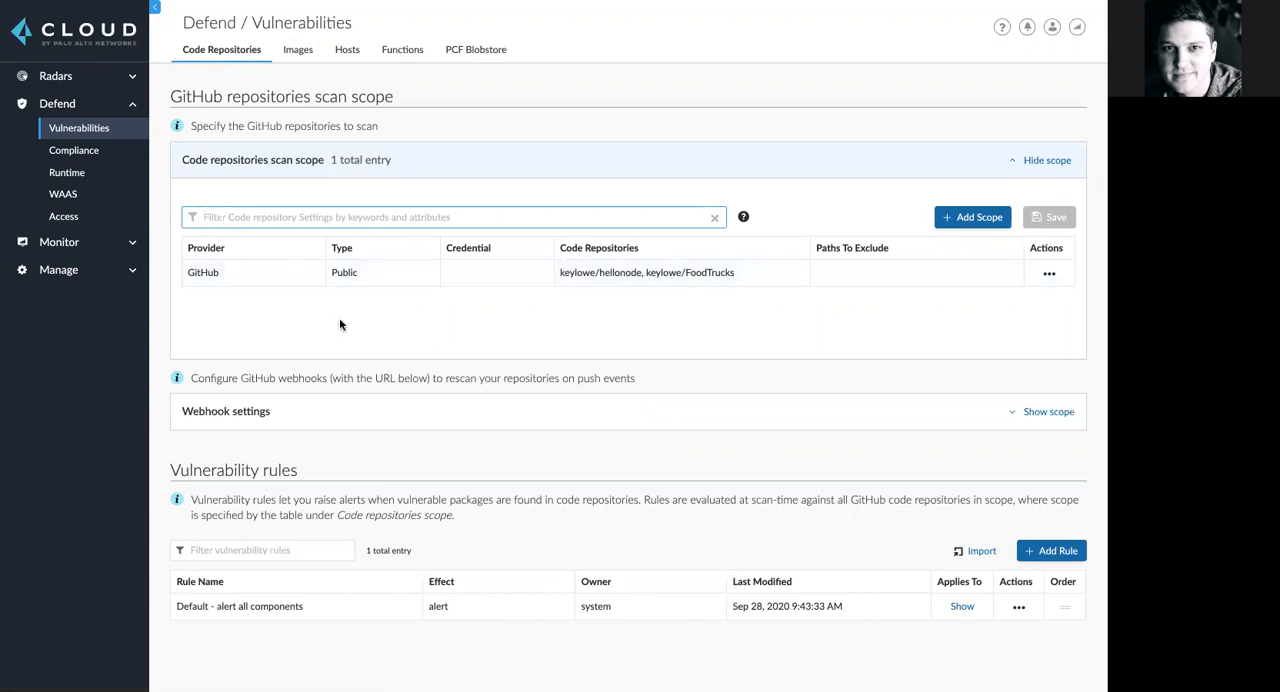
pyautogui.moveTo(350, 292)
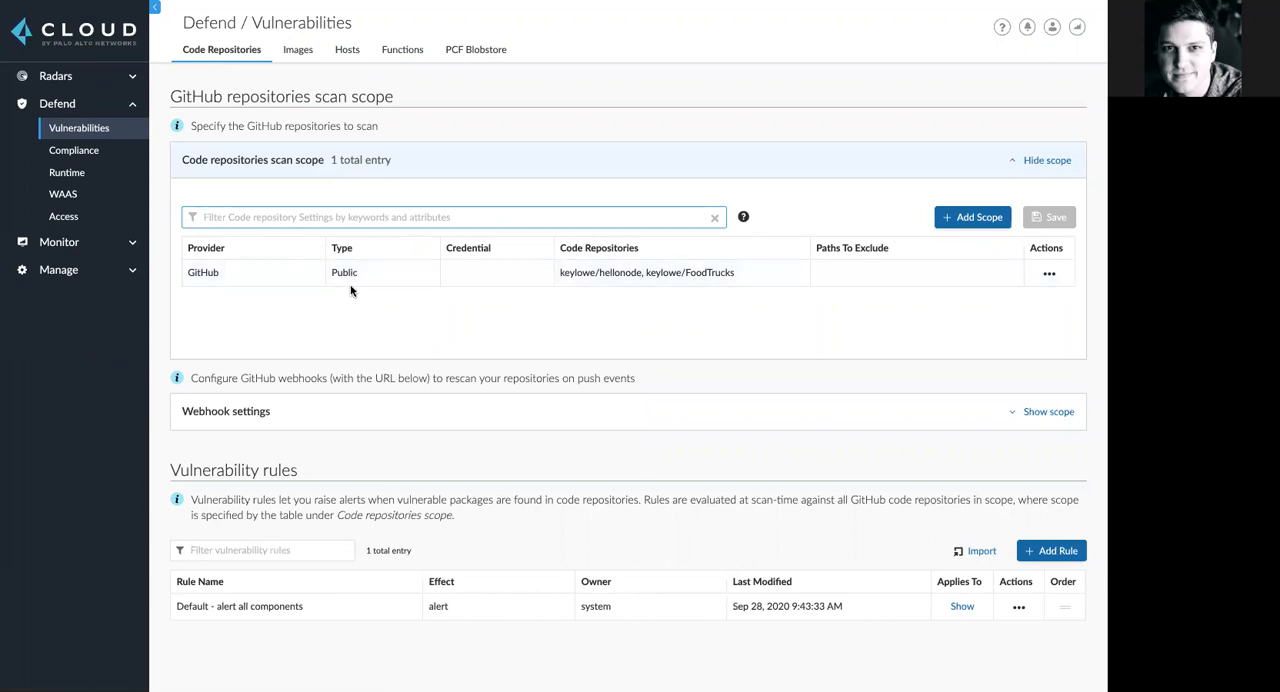
# Step: Review the public GitHub scope in the Edit scope panel, then dismiss it
pyautogui.click(1048, 272)
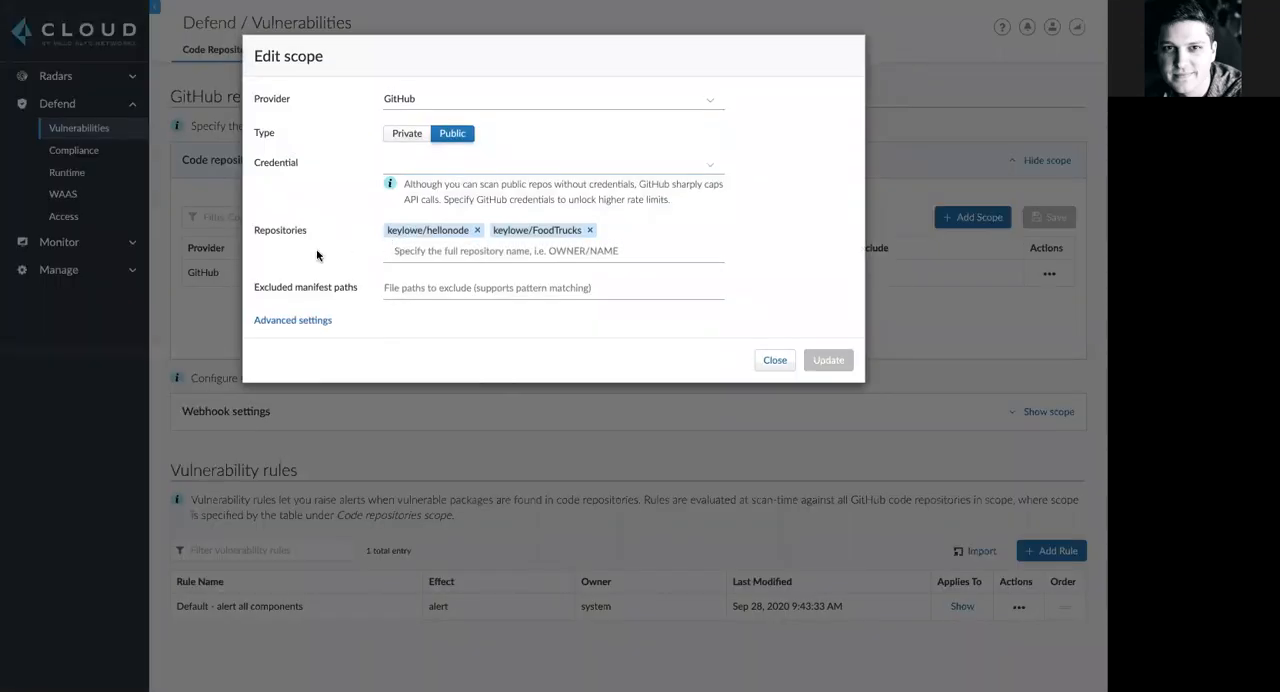
pyautogui.moveTo(338, 260)
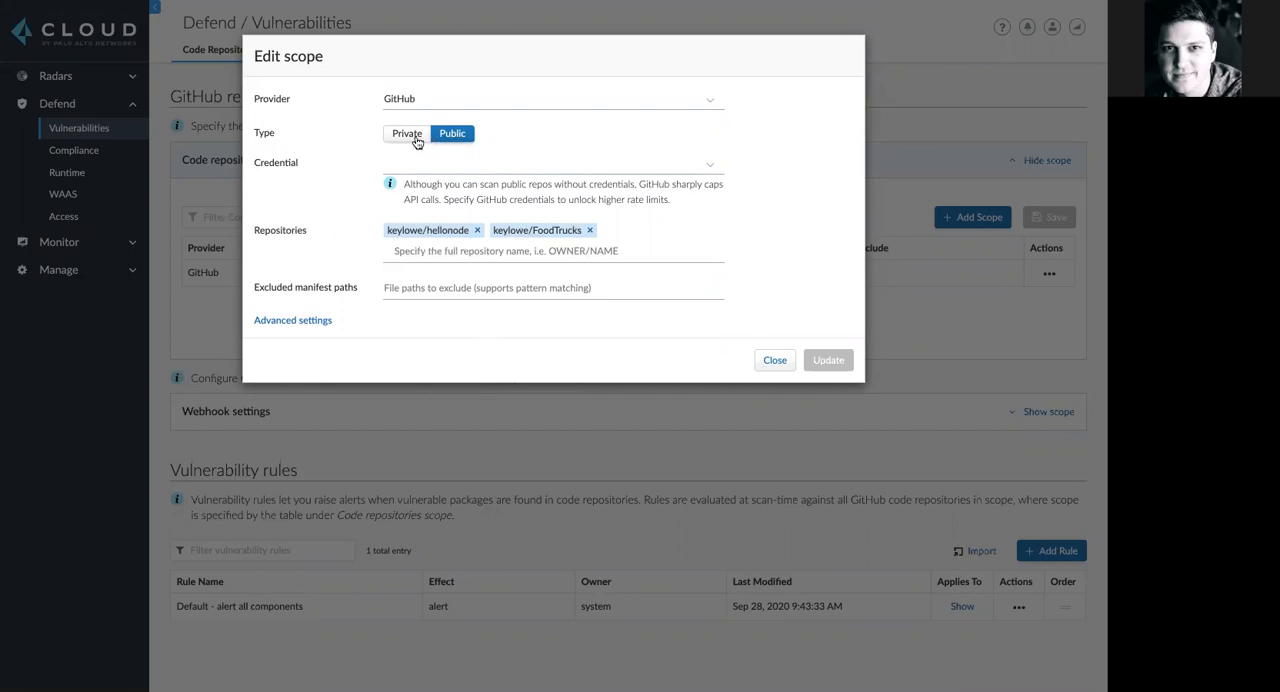
pyautogui.click(774, 360)
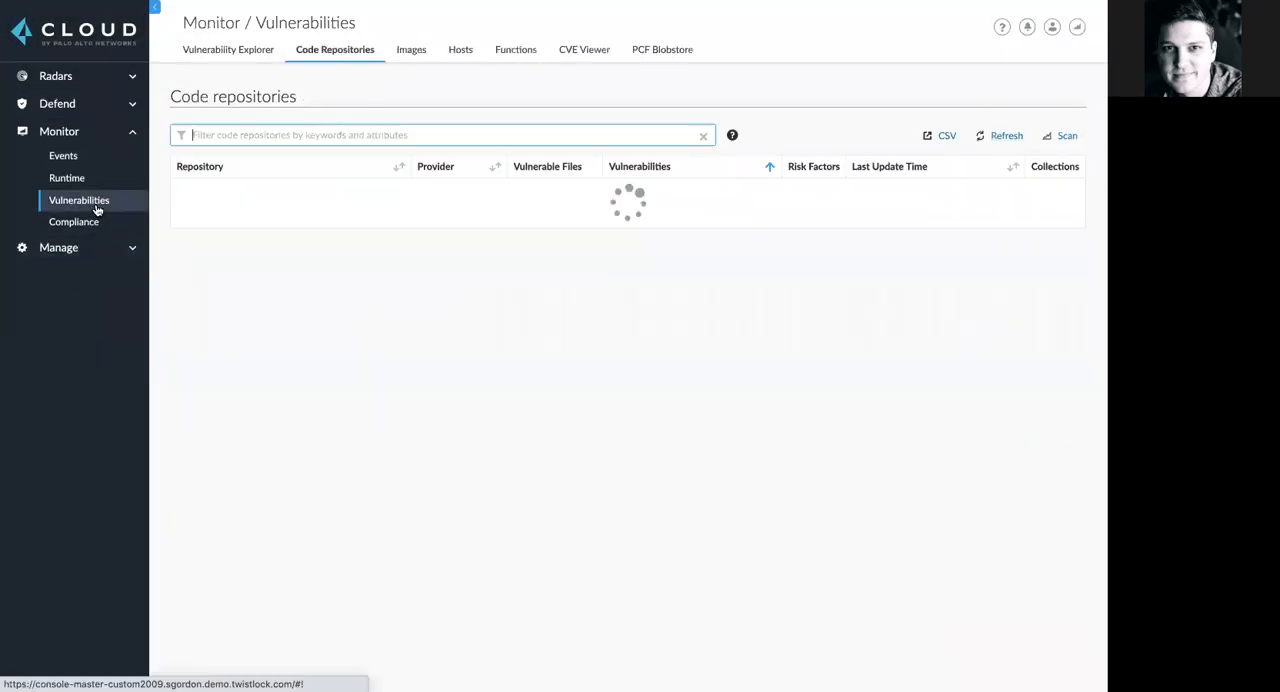
# Step: Show the Vulnerability Explorer with trend charts and top critical function CVEs
pyautogui.click(228, 50)
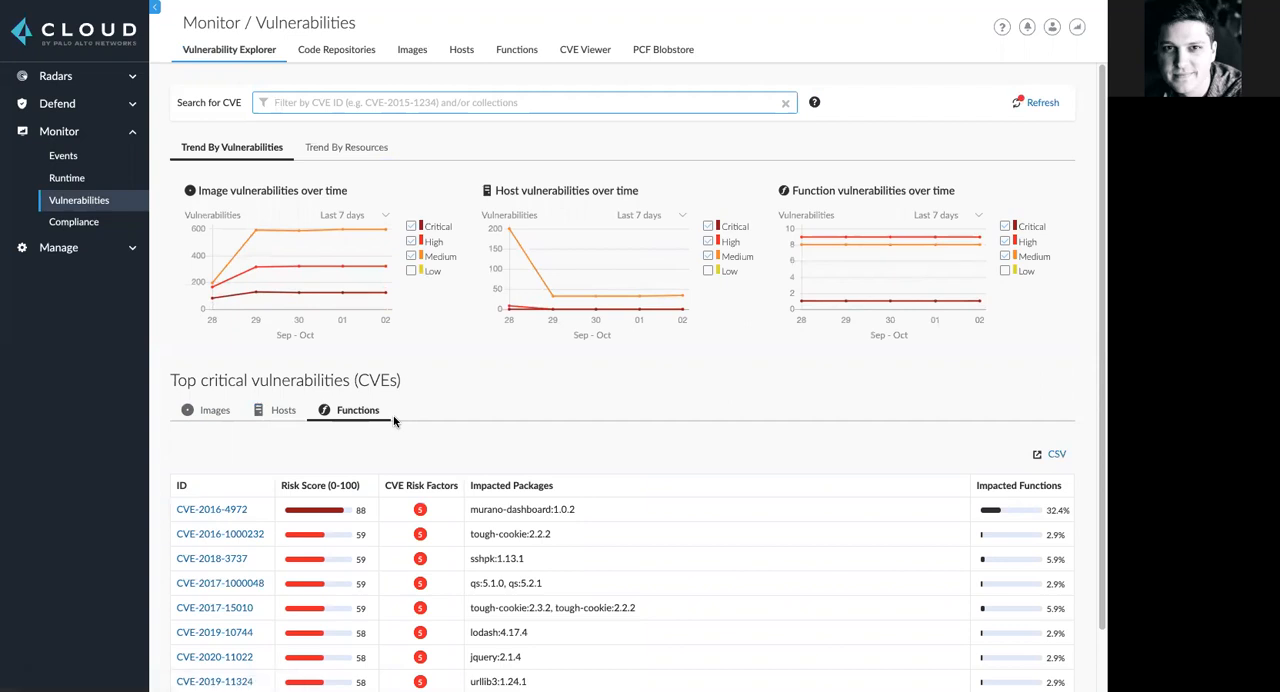
pyautogui.moveTo(336, 50)
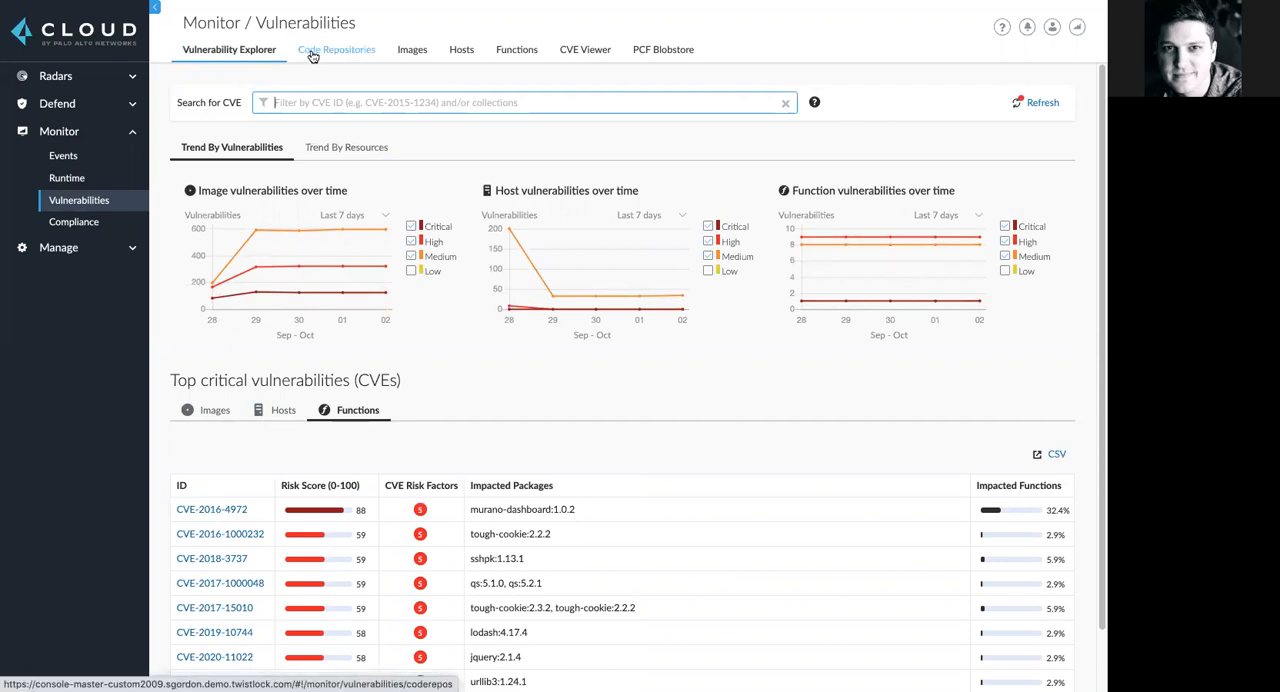
# Step: List code repository results with FoodTrucks' two vulnerable files expanded
pyautogui.click(336, 50)
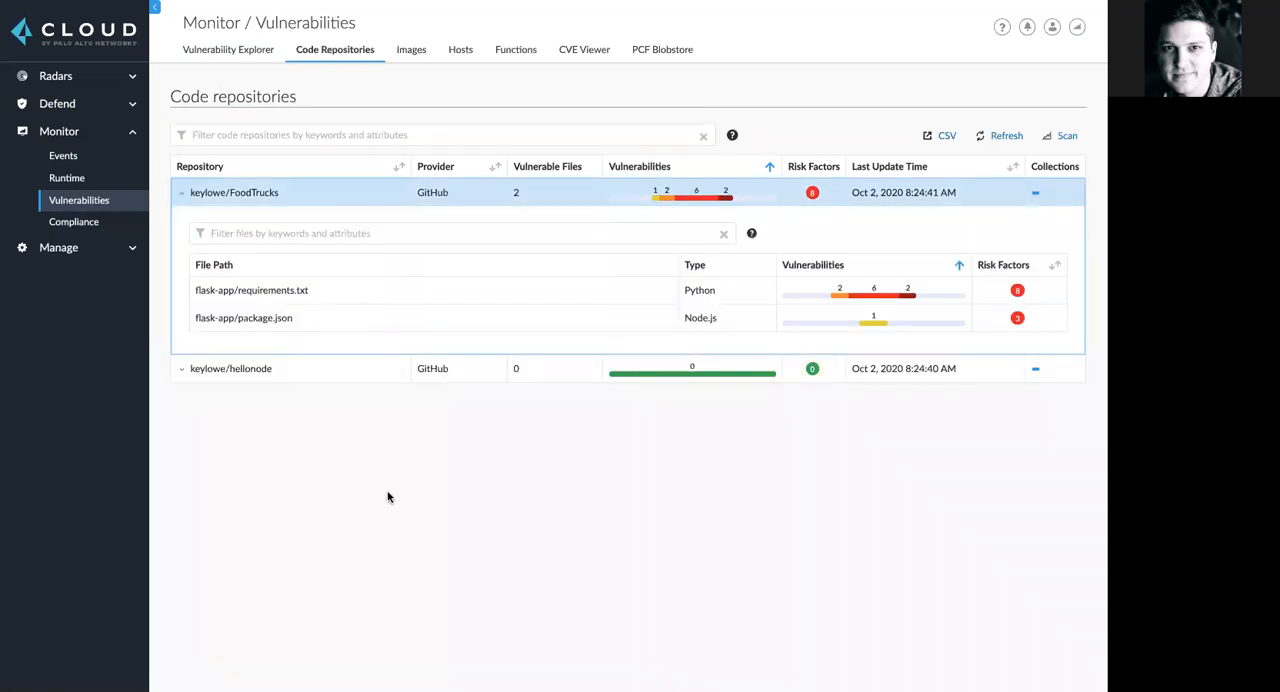
pyautogui.moveTo(960, 478)
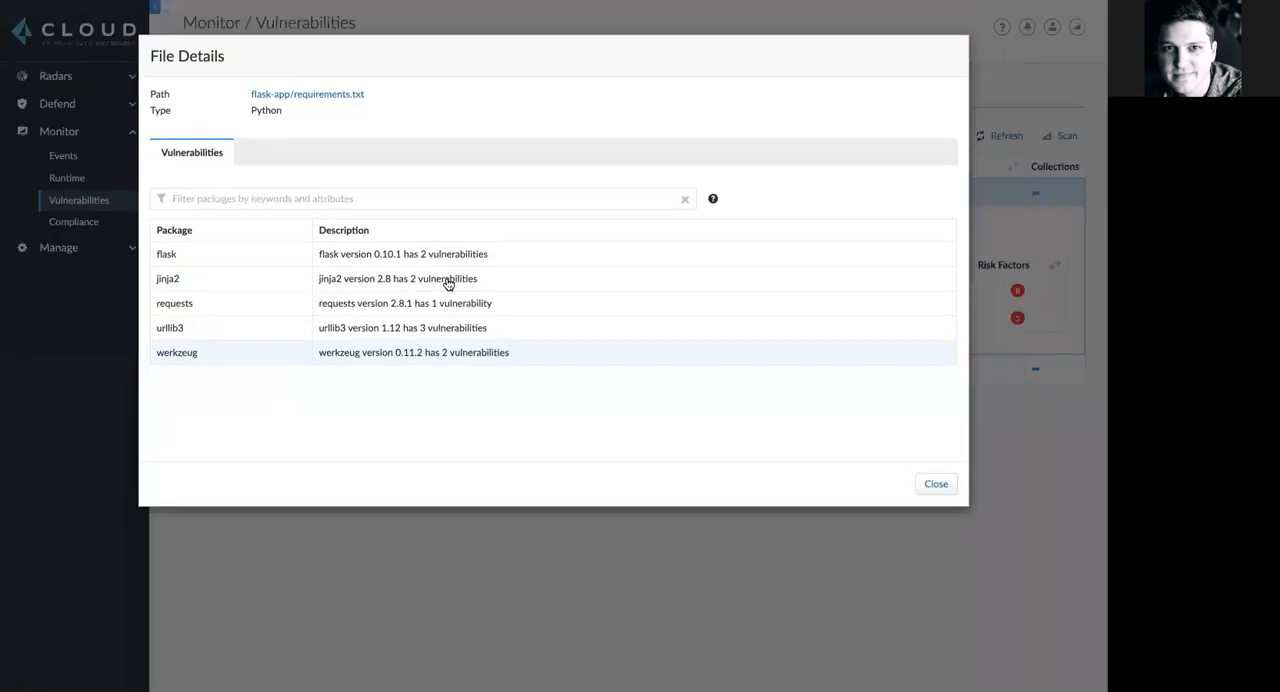
pyautogui.moveTo(340, 304)
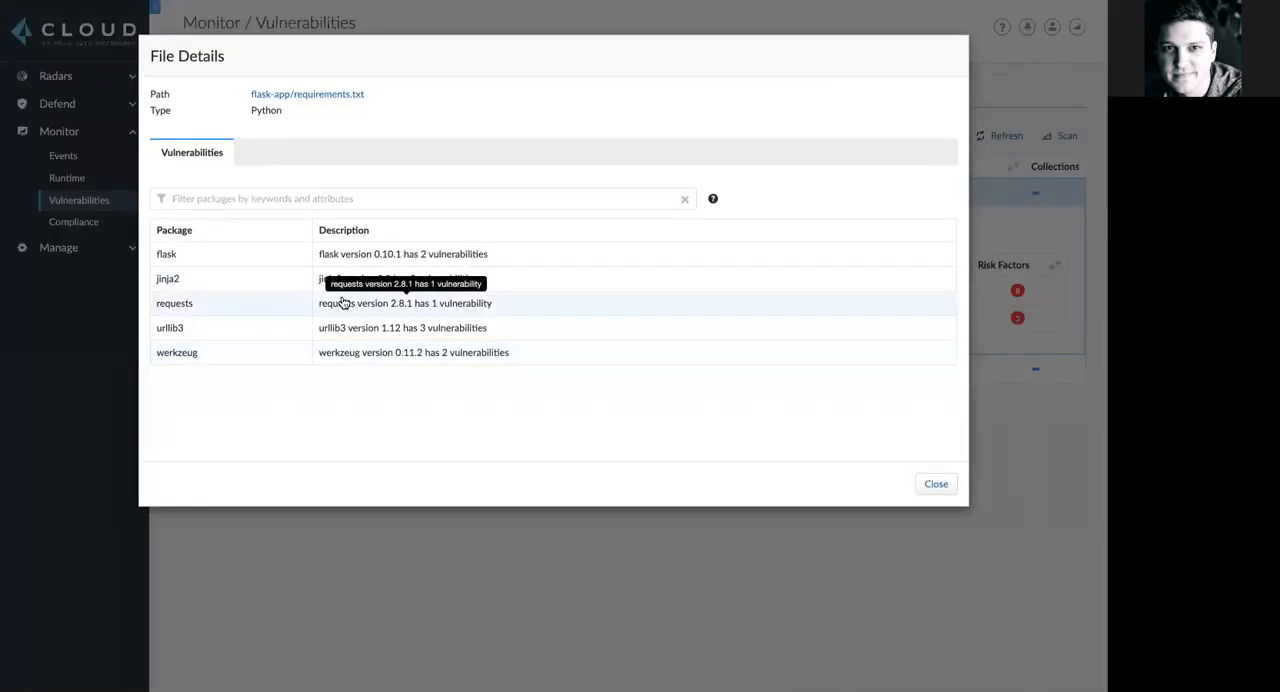
pyautogui.moveTo(268, 416)
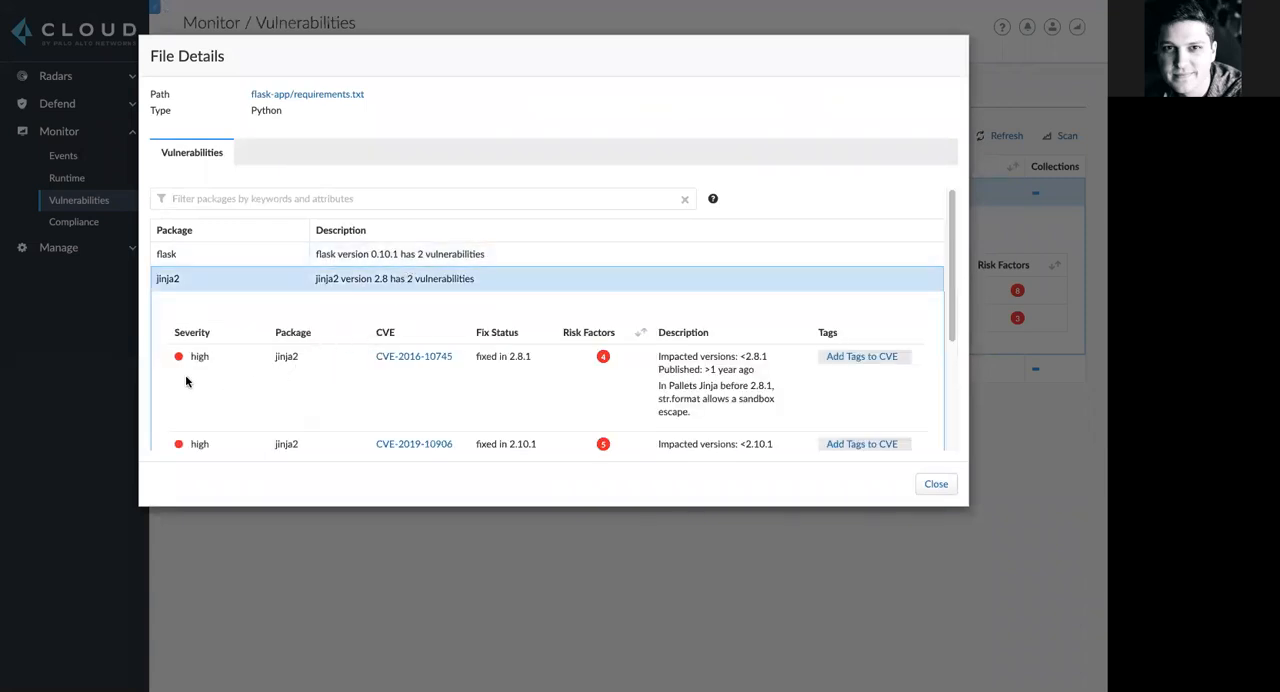
pyautogui.moveTo(412, 362)
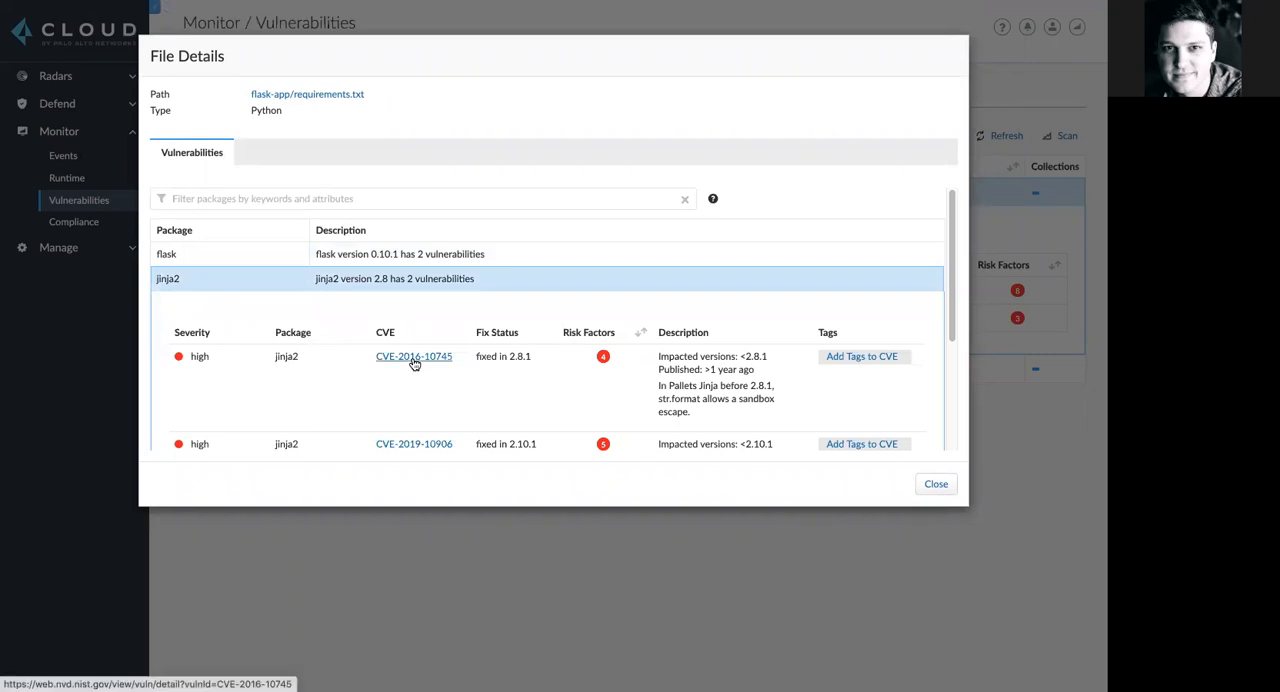
pyautogui.moveTo(604, 356)
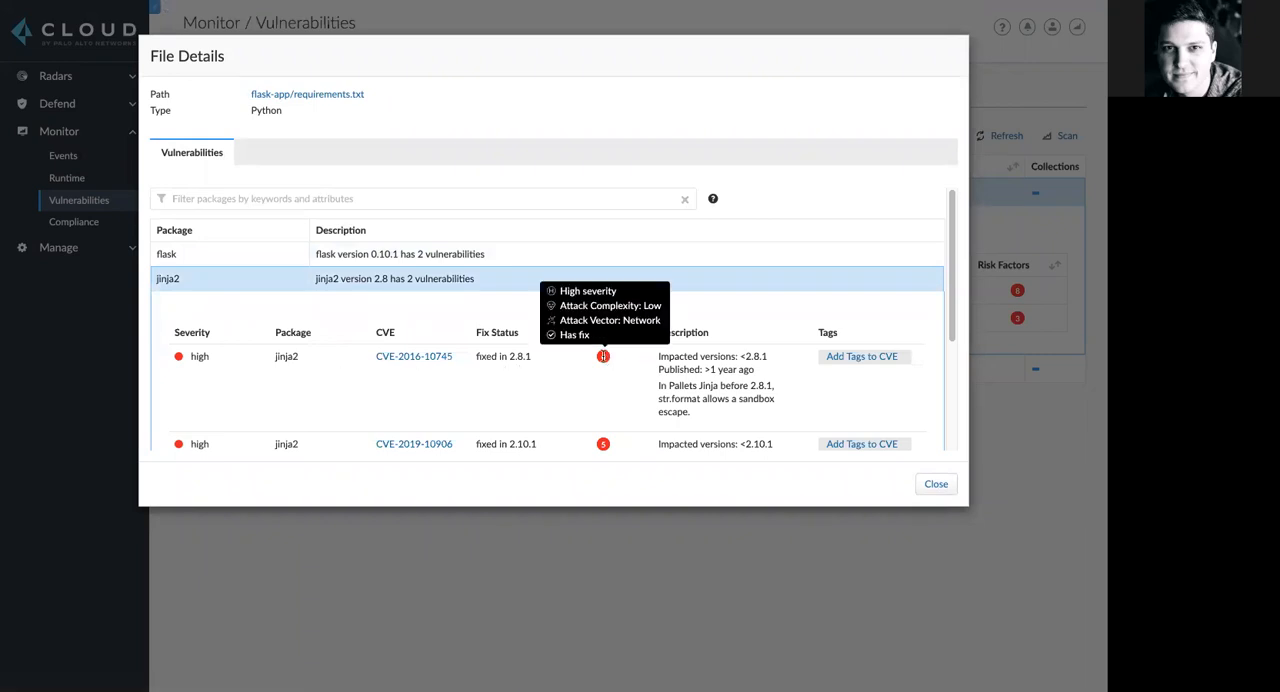